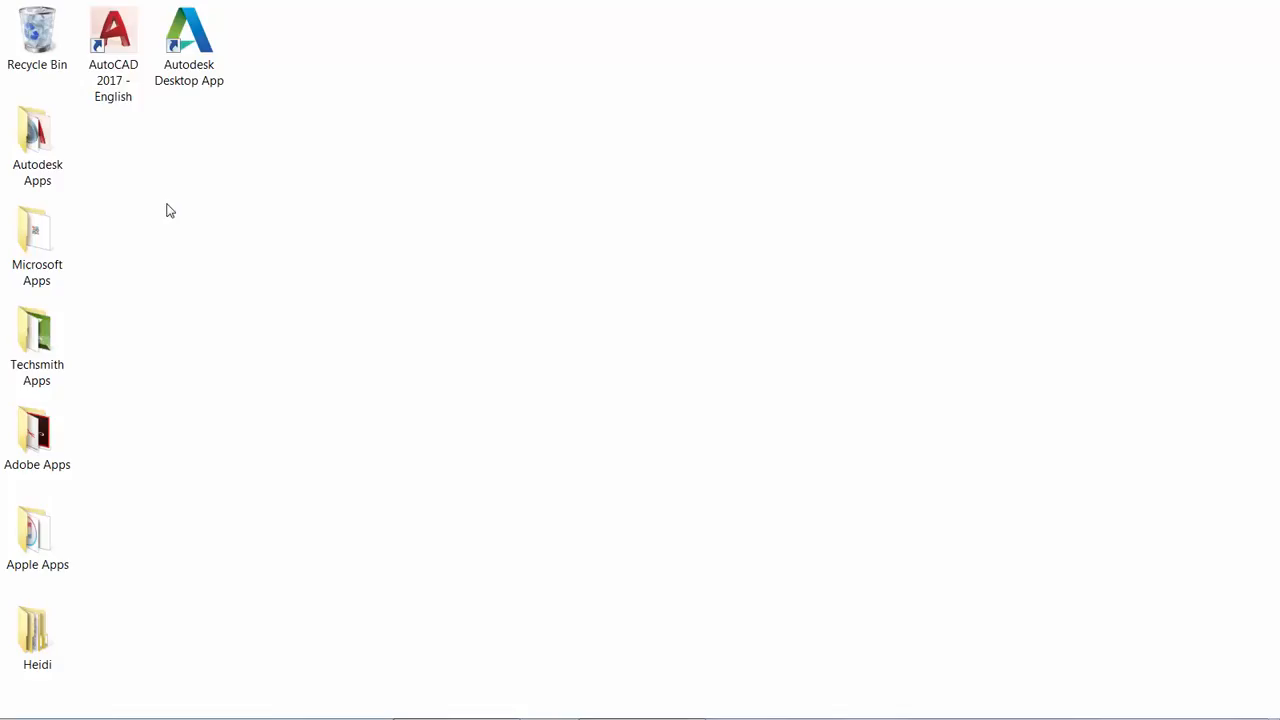
Launch AutoCAD 2017 from the desktop shortcut to reach the licensing start screen.
double_click(112, 36)
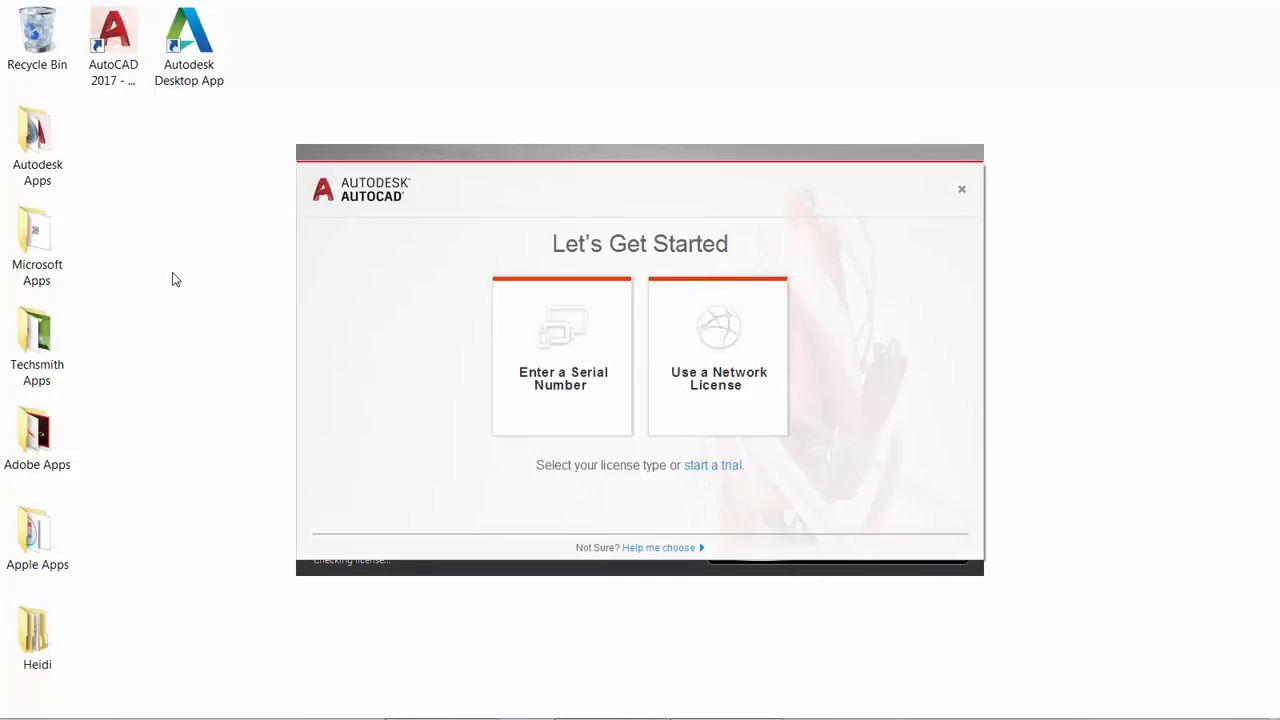
mouse_move(448, 360)
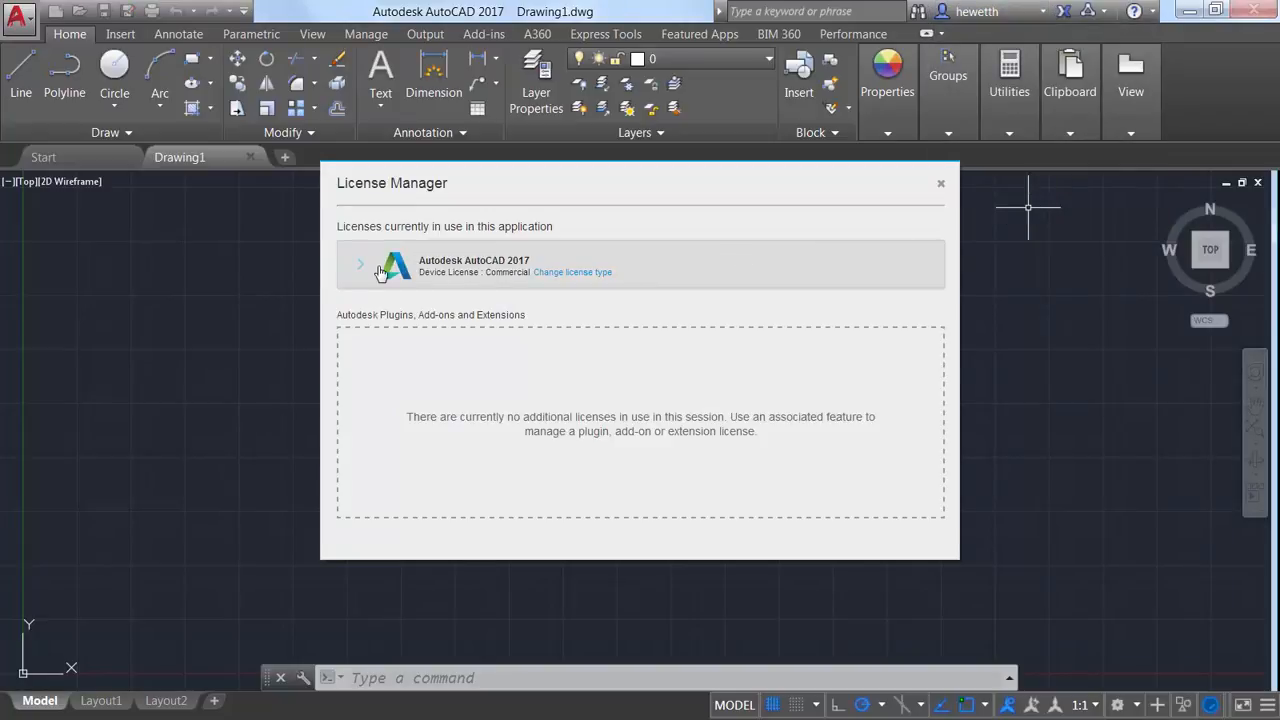
mouse_move(372, 268)
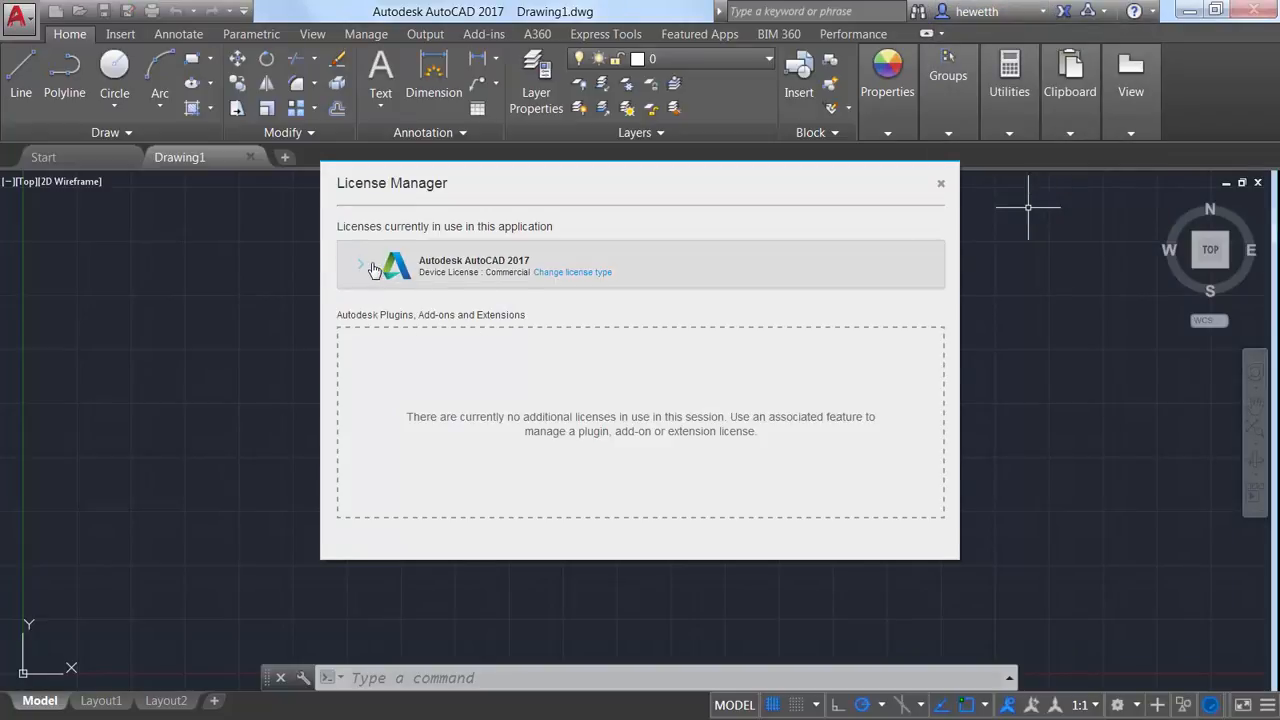
Expand the Autodesk AutoCAD 2017 entry to show its hardware and license details.
left_click(360, 264)
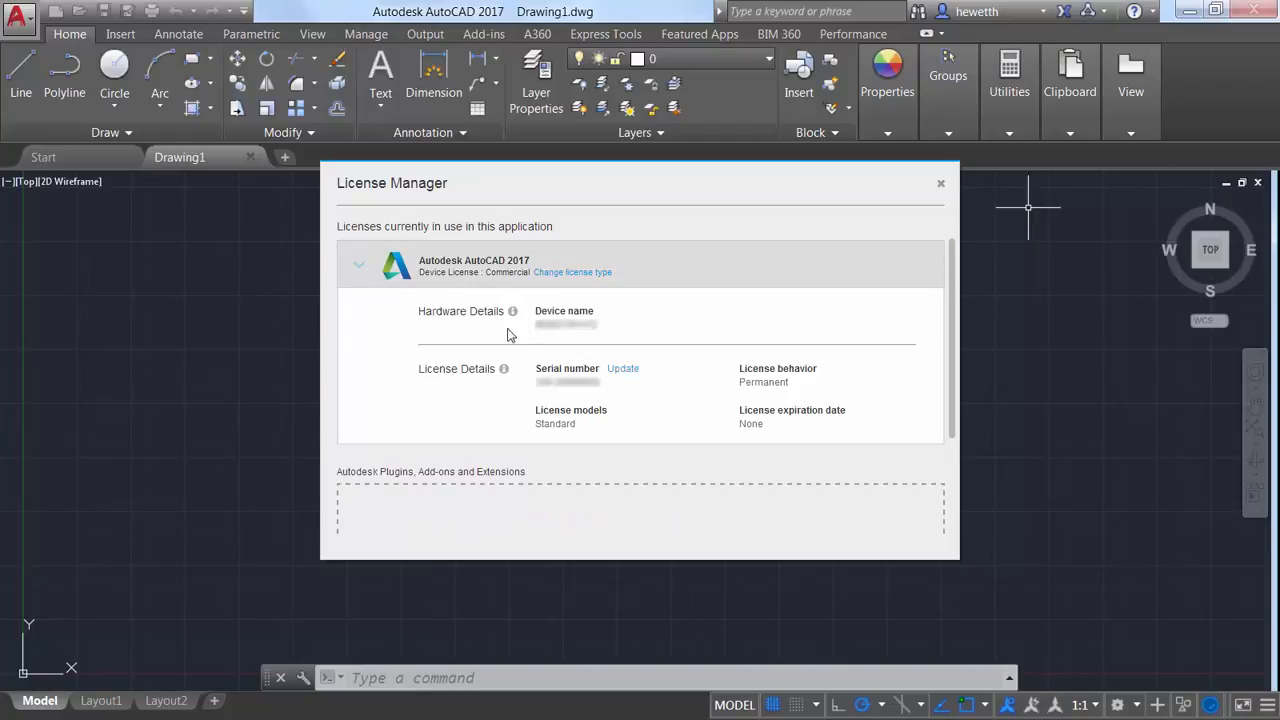
Update the serial number so the license switches to a Network License, Not For Resale.
left_click(622, 368)
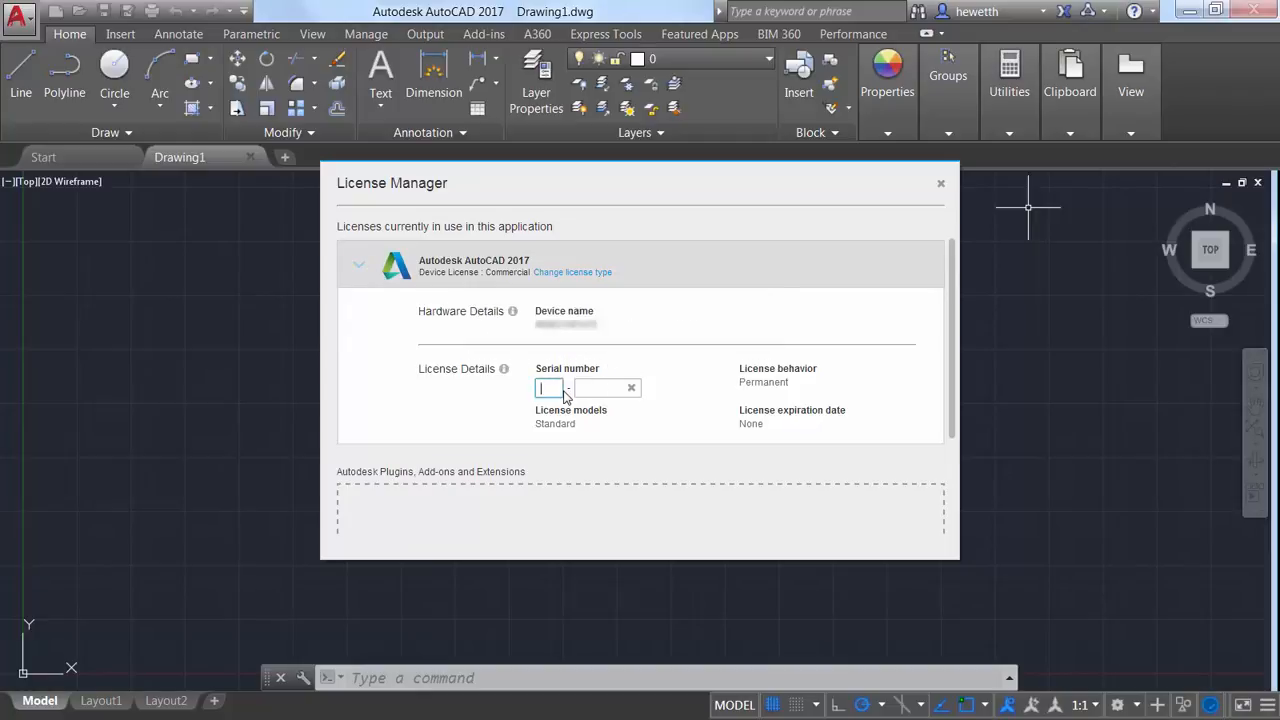
left_click(572, 272)
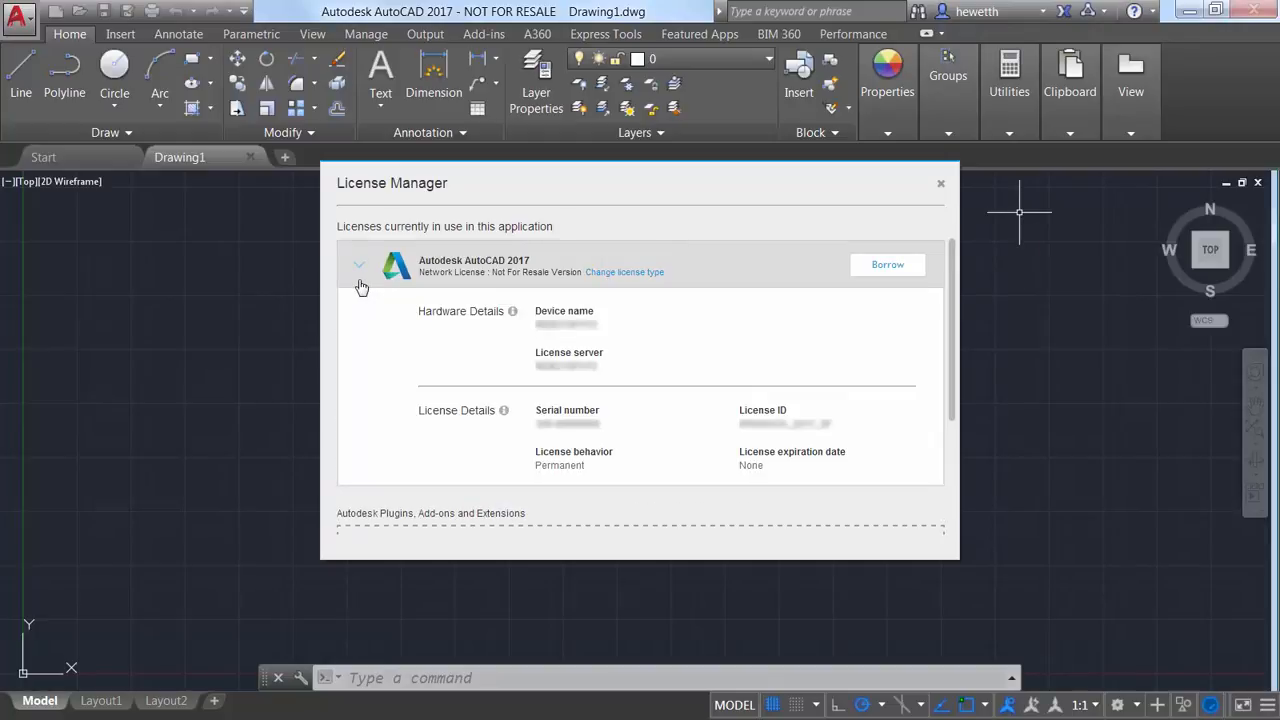
Borrow the network license until Thursday, March 10, 2016 and dismiss the confirmation.
left_click(888, 264)
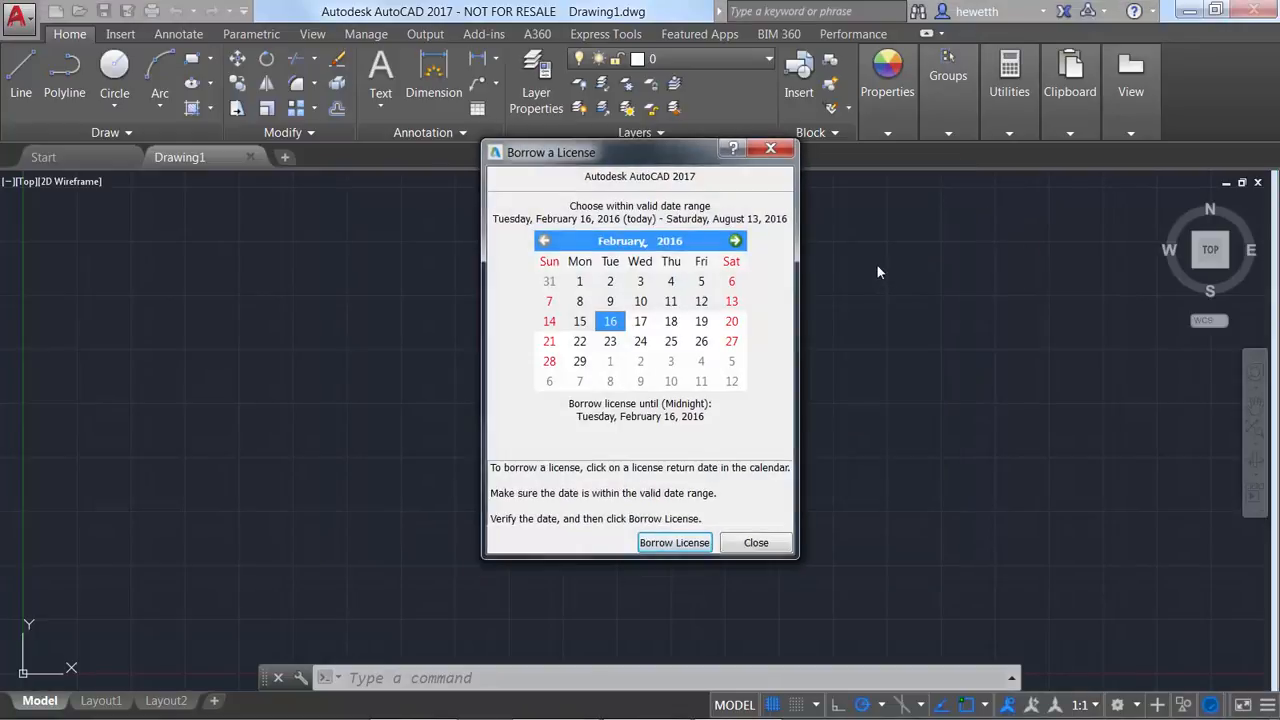
left_click(734, 240)
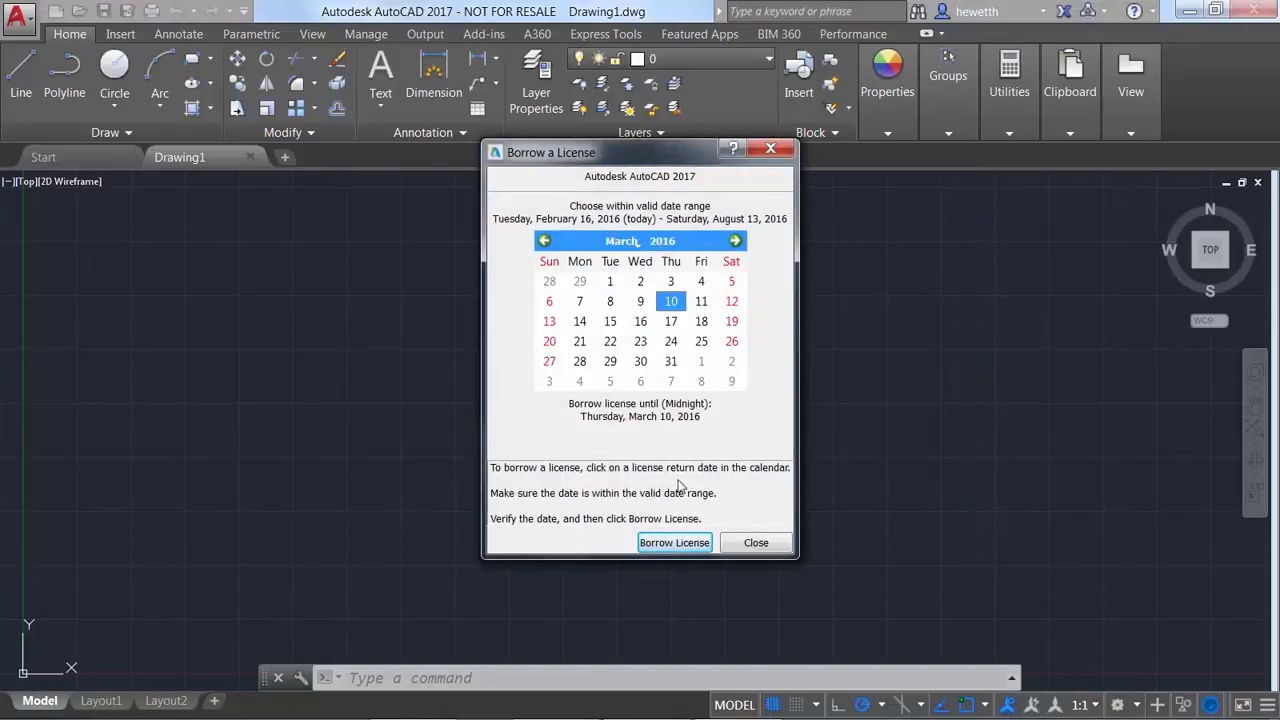
left_click(674, 542)
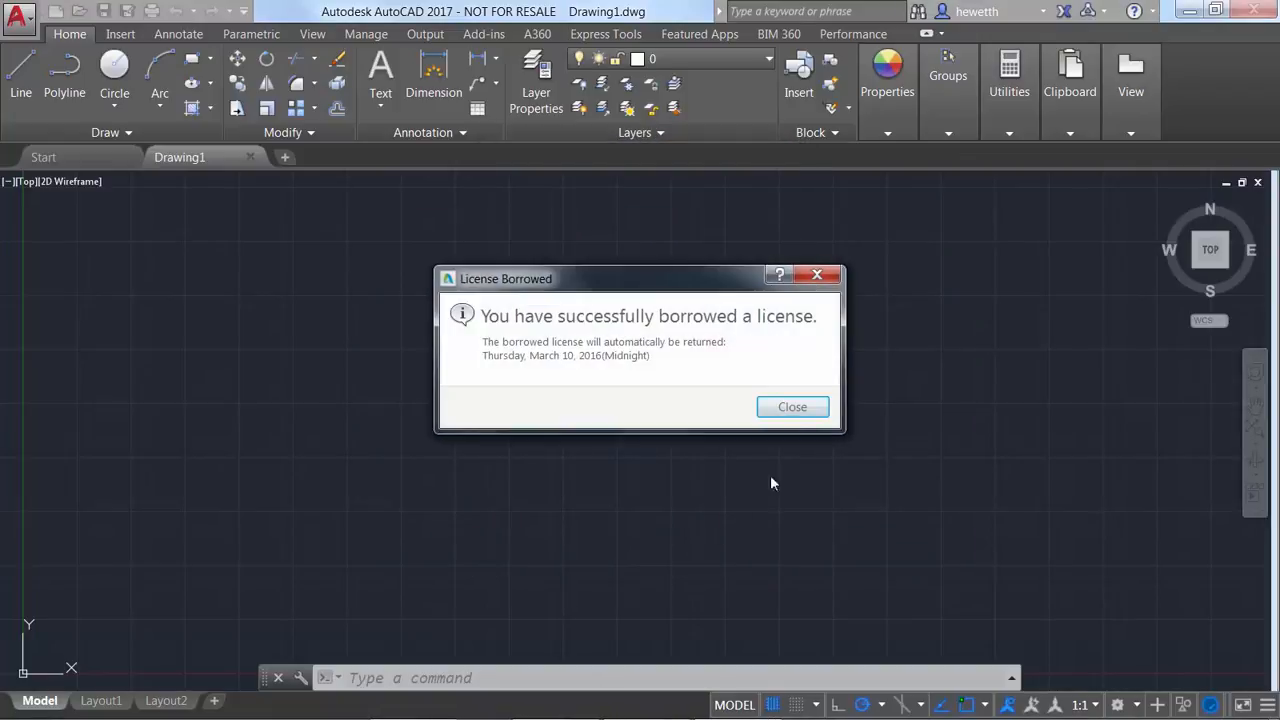
left_click(792, 406)
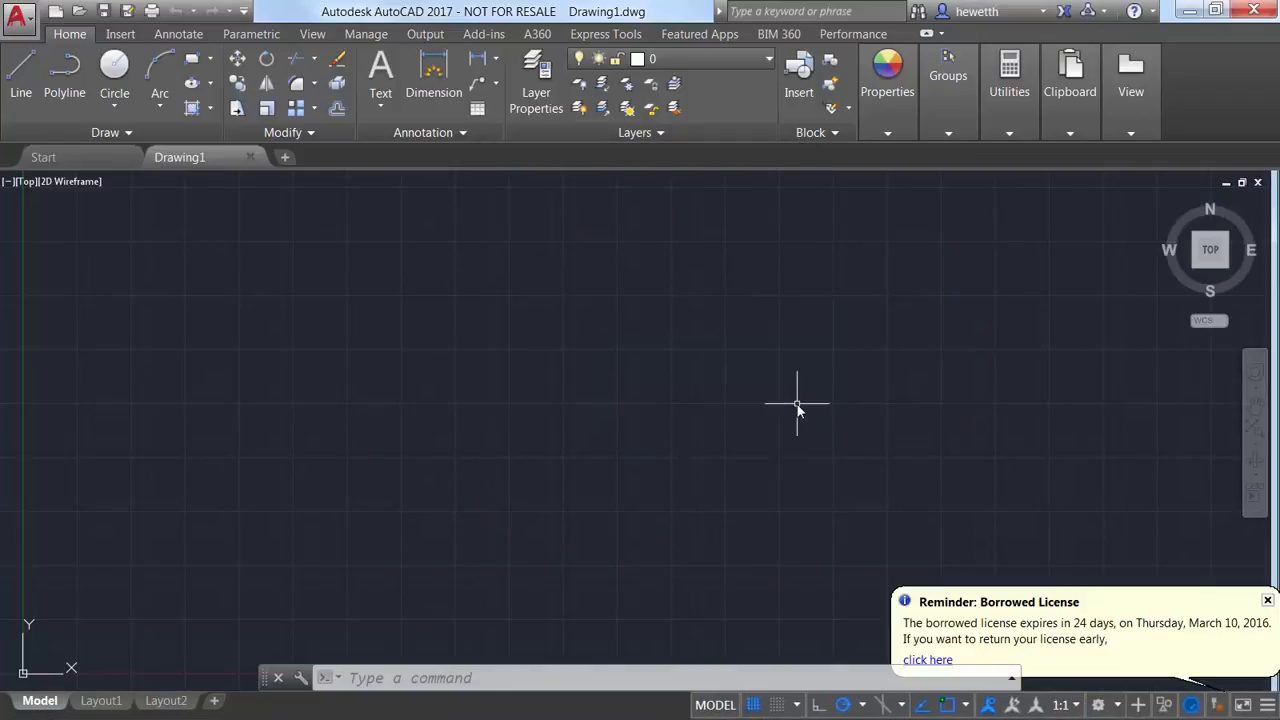
Answer the Return Borrowed License prompt from the reminder link and close the reminder balloon.
left_click(928, 660)
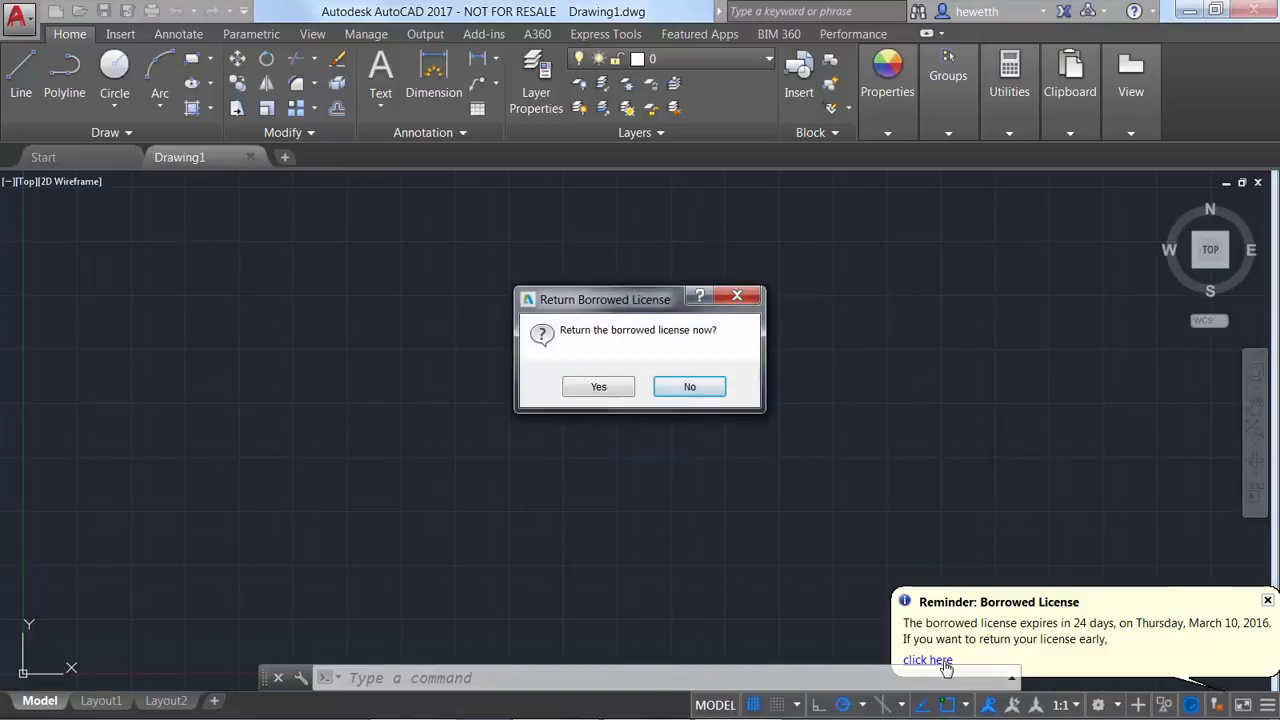
left_click(688, 386)
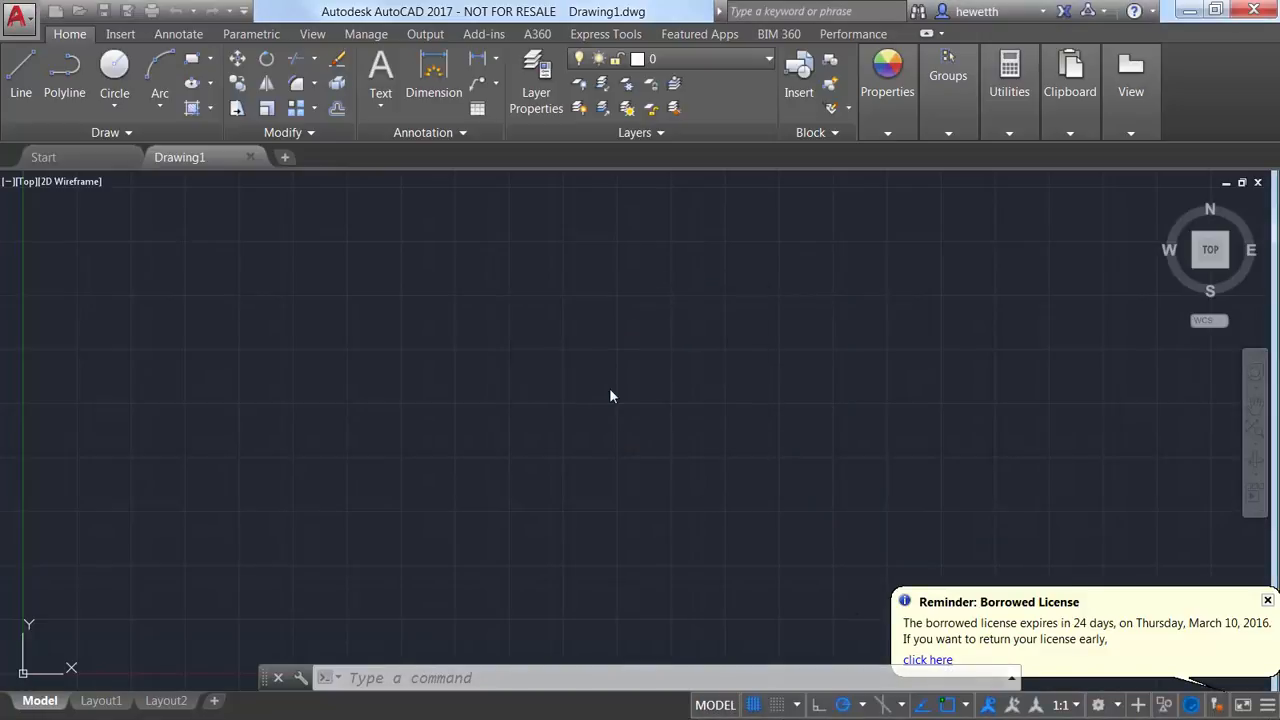
left_click(1264, 600)
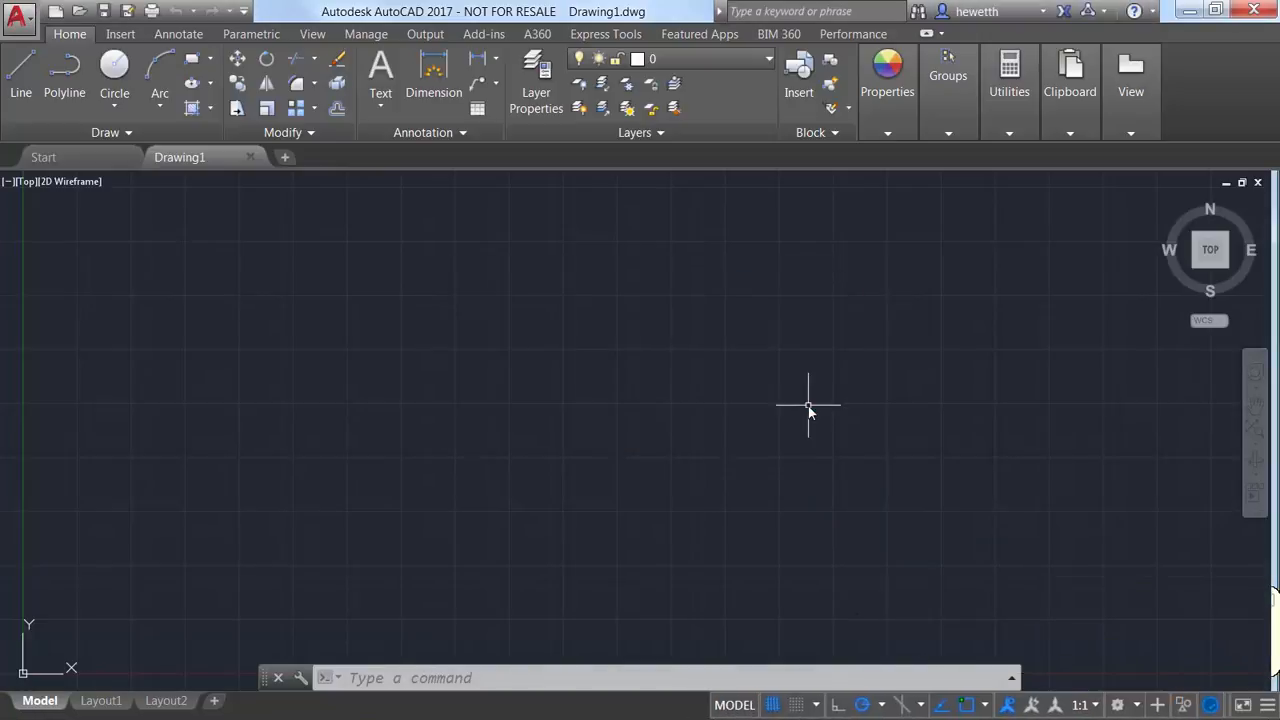